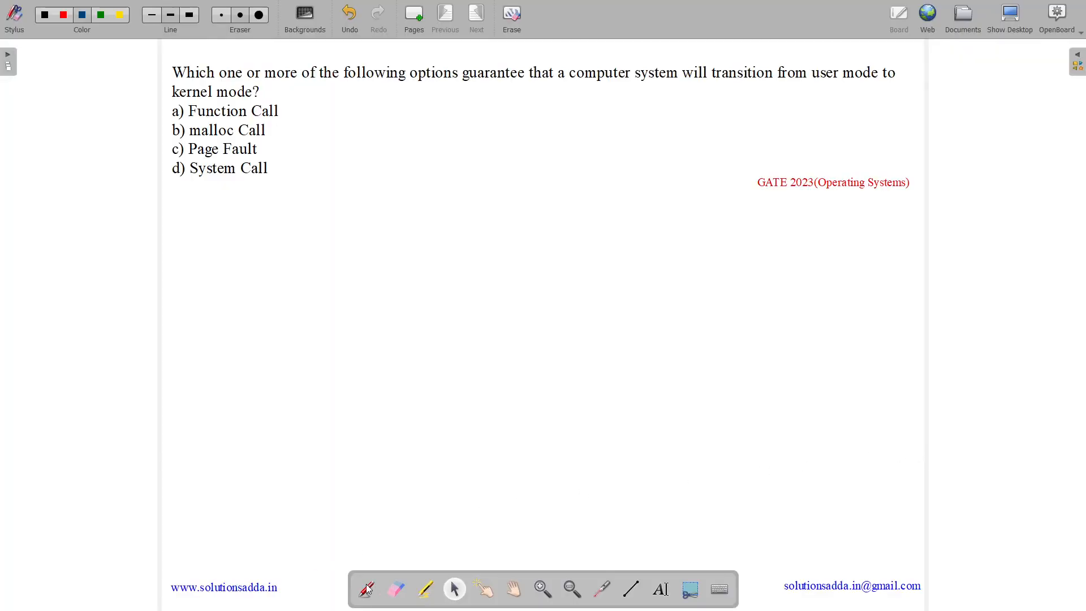
- Underline 'GATE 2023' and 'one or more', write MSQ, and arrow options a–d in blue
left_click_drag(752, 202, 831, 202)
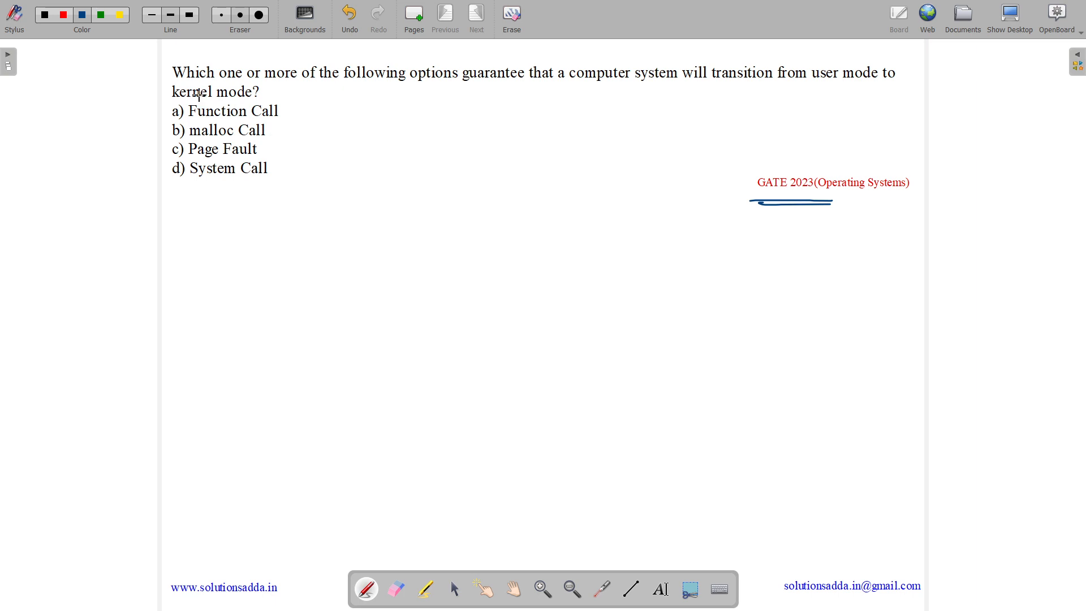
left_click_drag(174, 84, 216, 83)
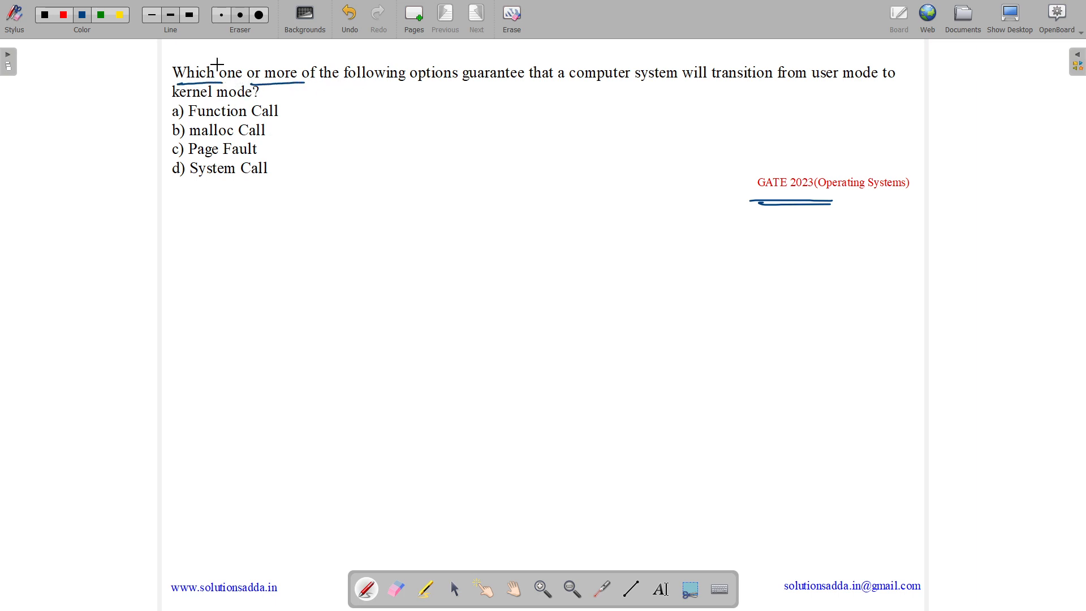
left_click_drag(243, 59, 278, 52)
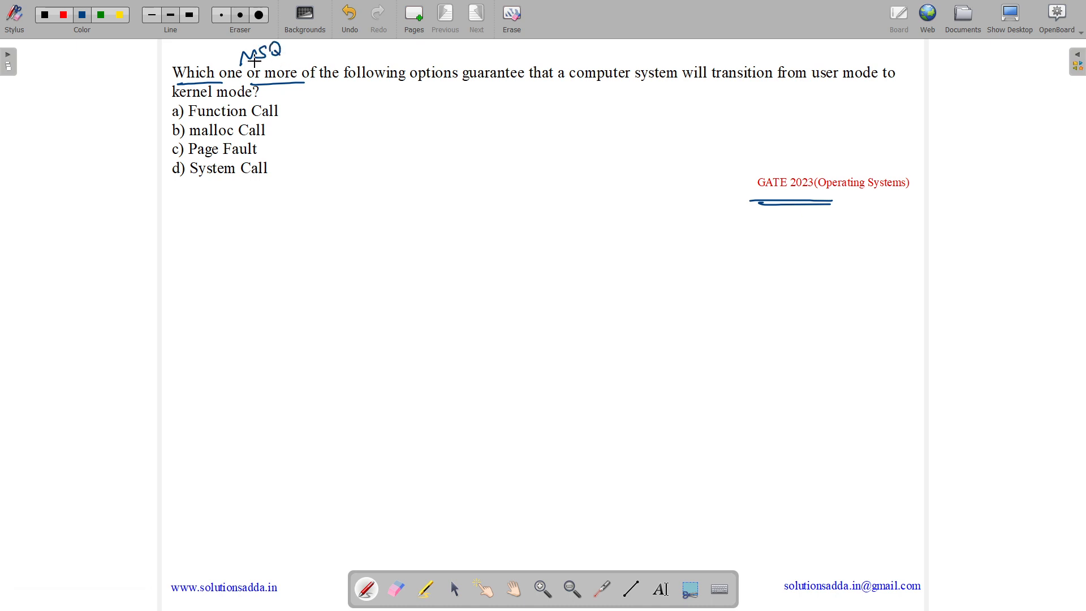
left_click_drag(351, 82, 543, 84)
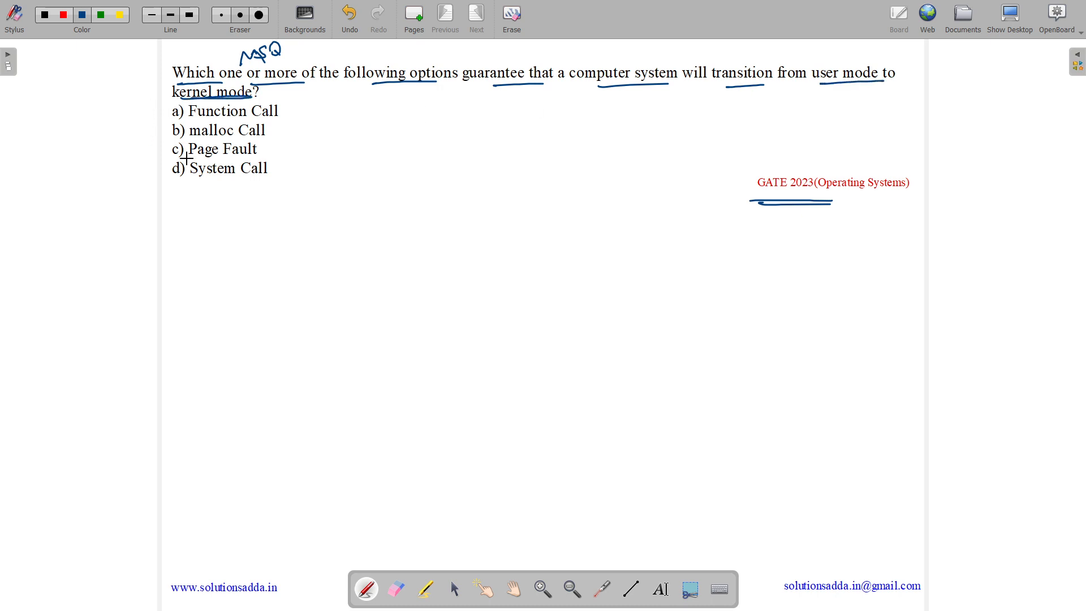
left_click_drag(312, 112, 288, 120)
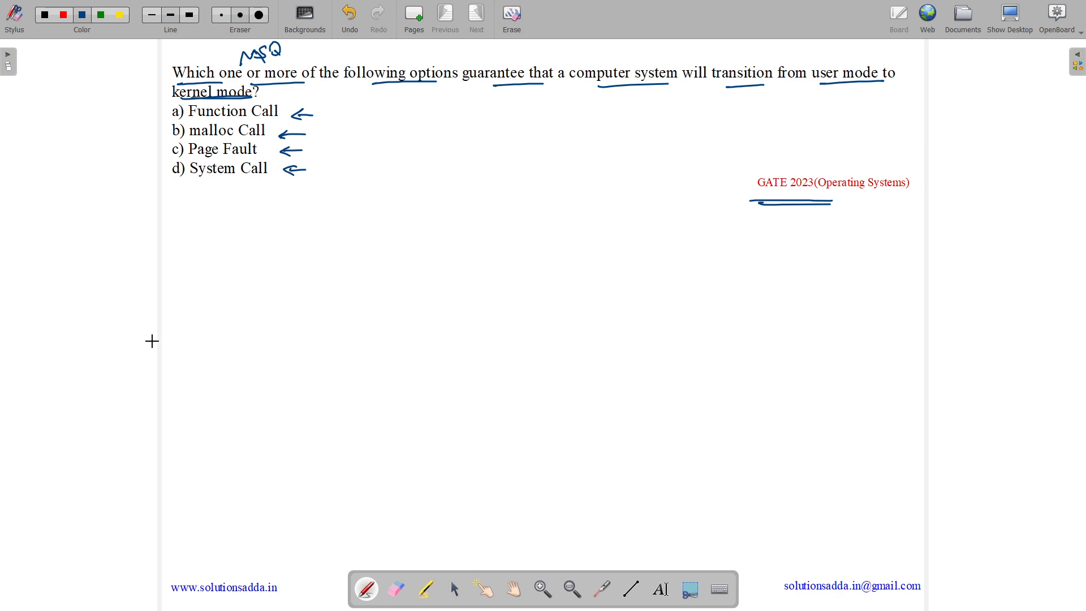
mouse_move(279, 249)
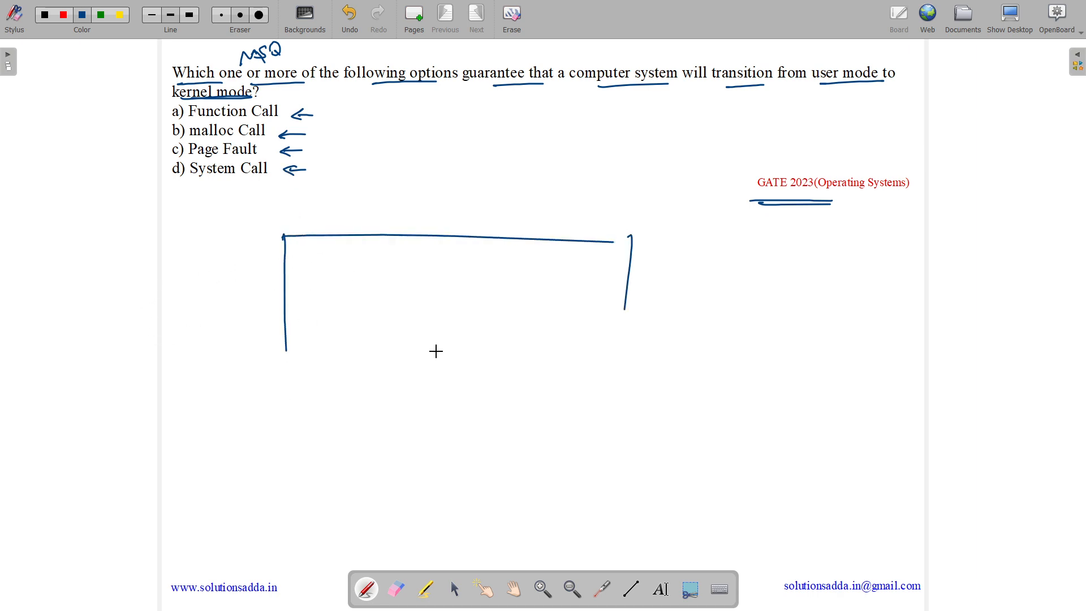
- Draw a two-part user/kernel mode box with an arrow and a 'SP' note
left_click_drag(284, 352, 623, 350)
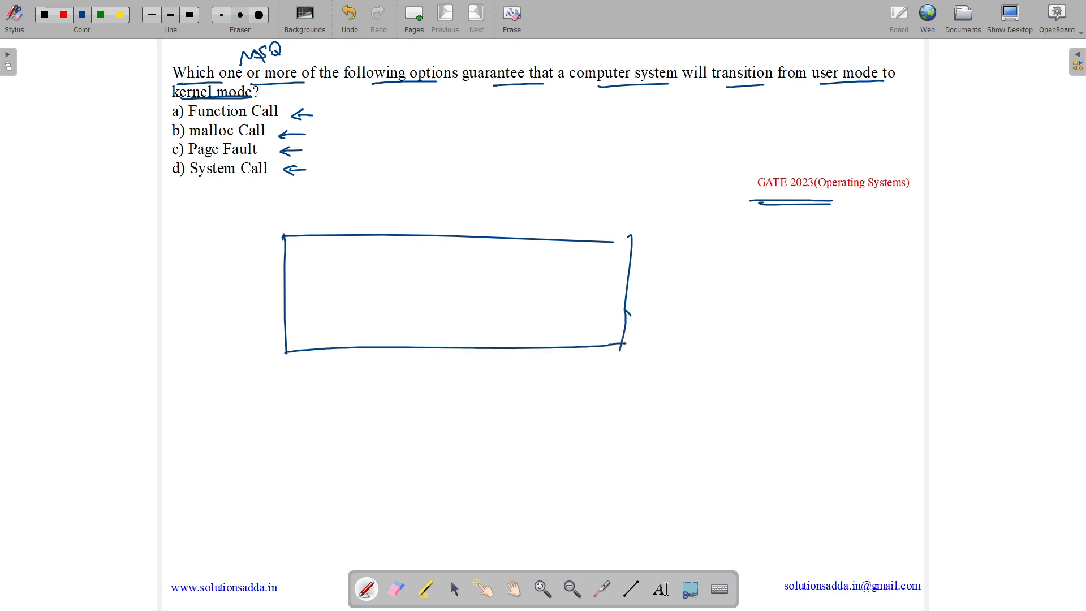
left_click_drag(285, 299, 648, 298)
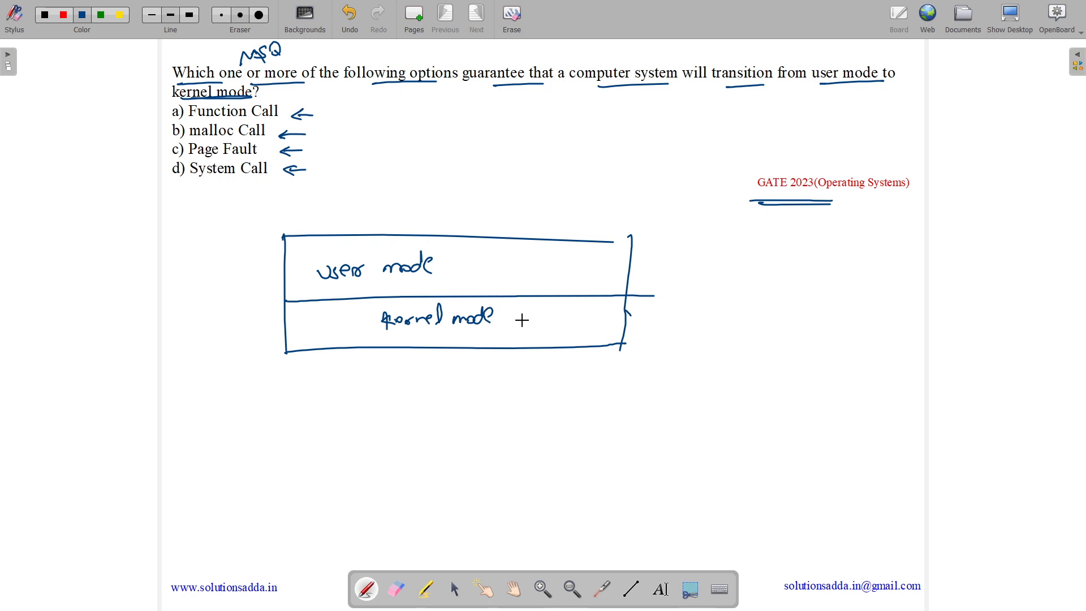
left_click_drag(496, 331, 627, 339)
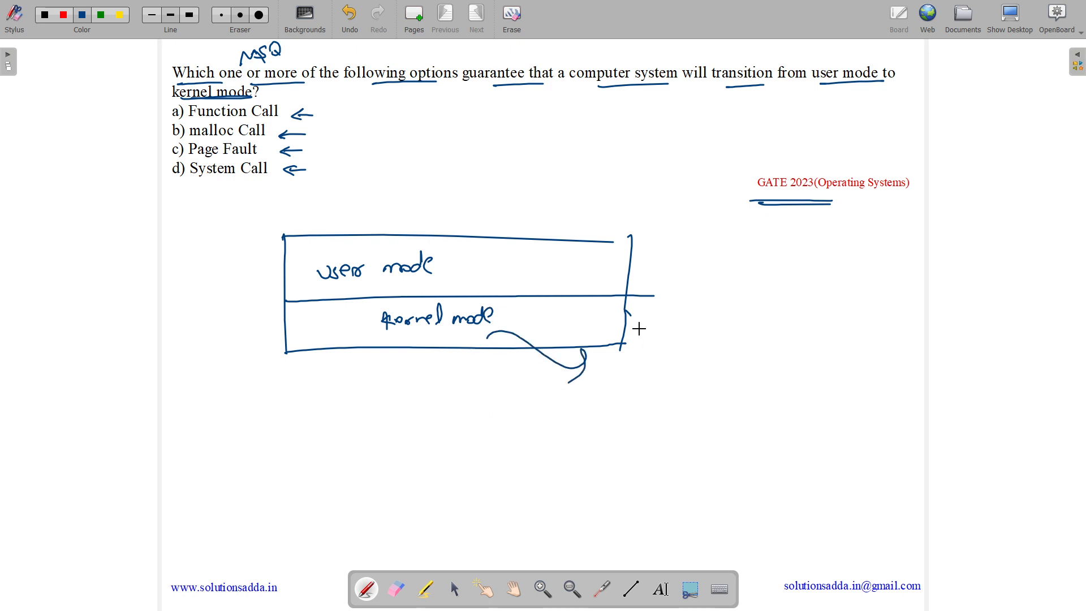
type("SP")
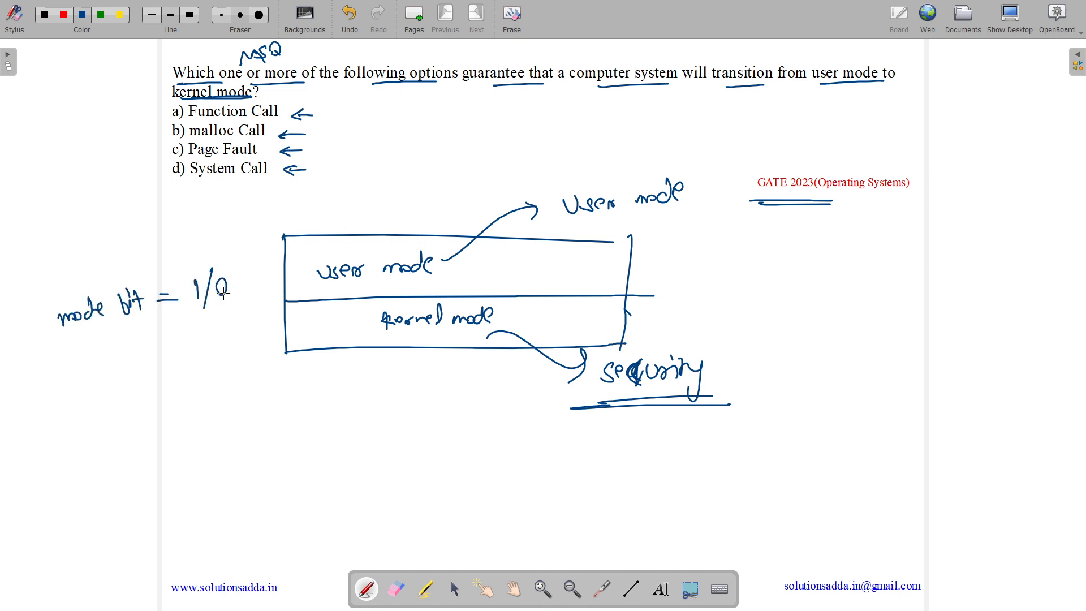
- Draw arrows from mode bit 1/0 to both modes and an 'OS' box beneath
left_click_drag(194, 277, 264, 250)
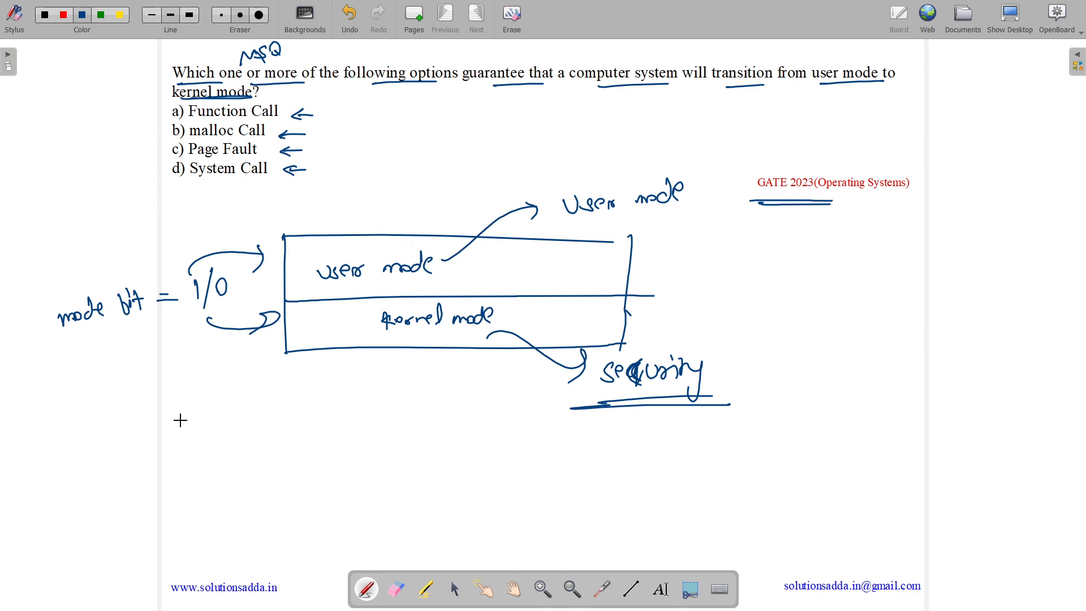
left_click_drag(93, 471, 100, 471)
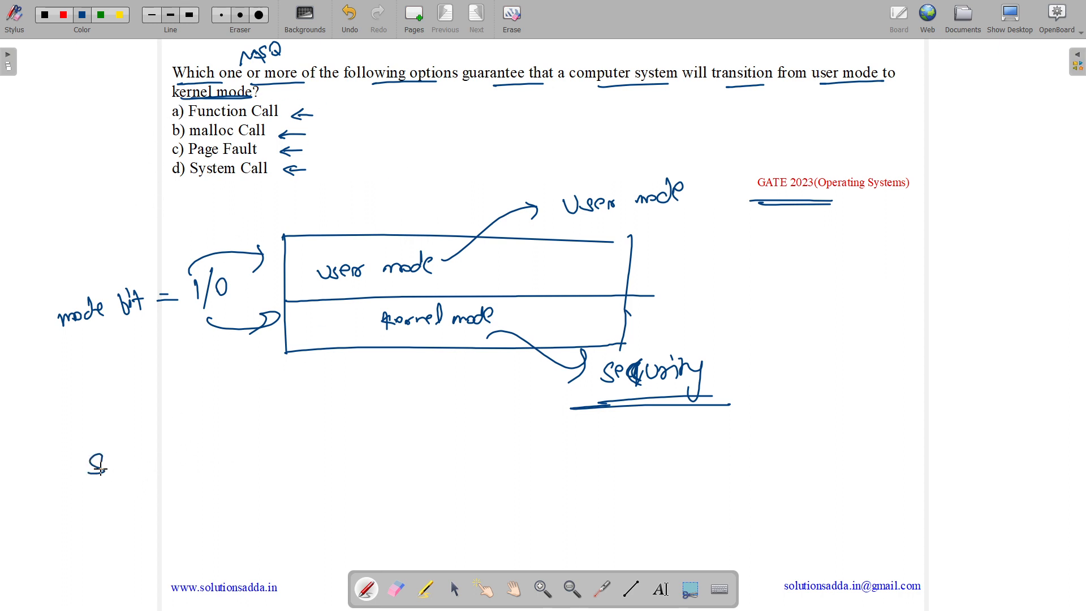
left_click_drag(90, 433, 218, 475)
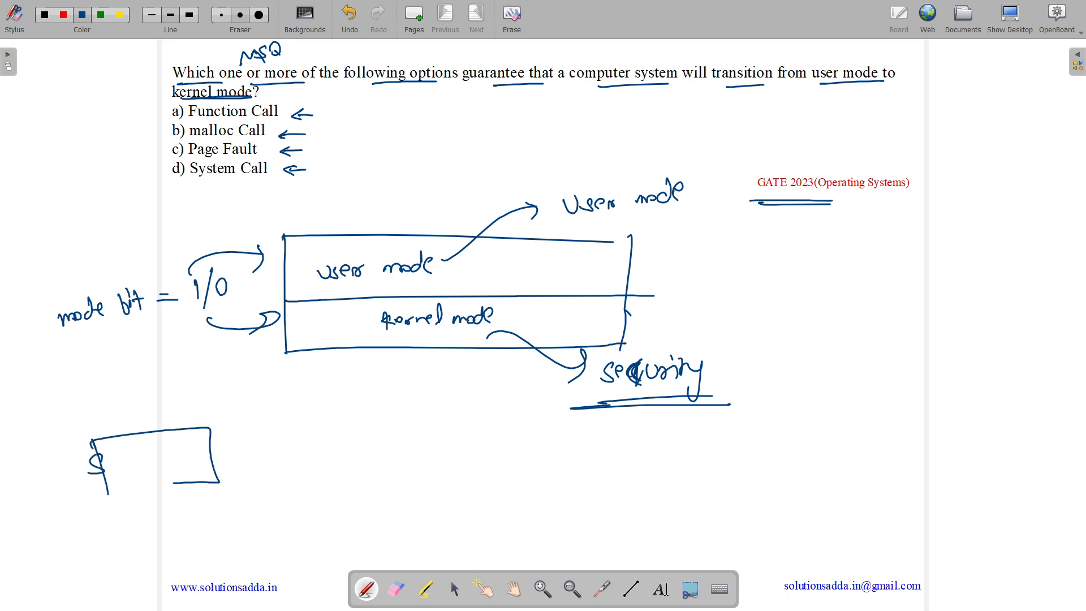
type("OS")
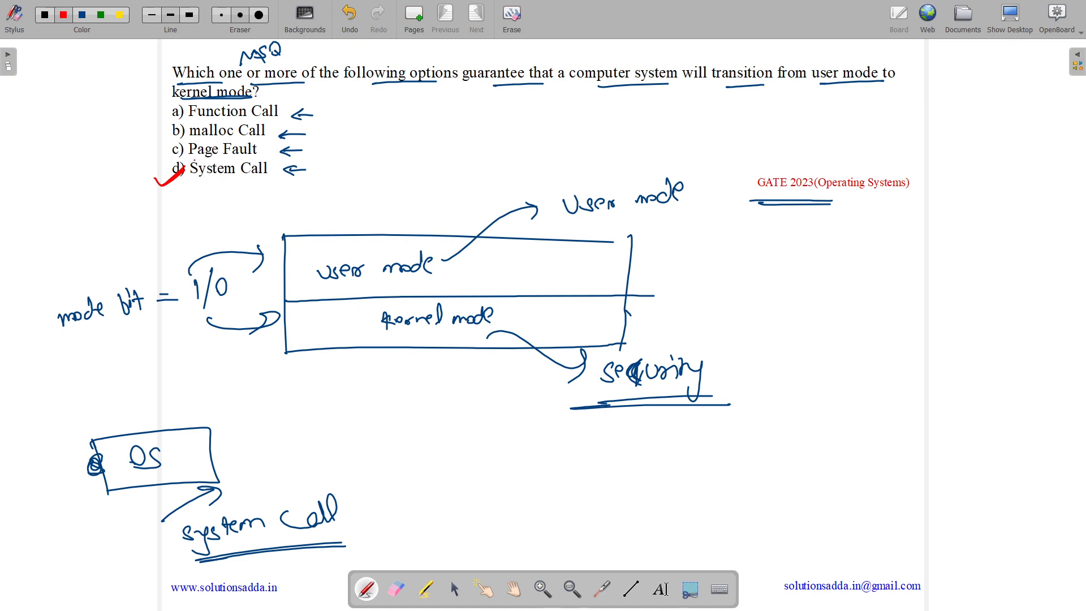
- Underline Page Fault in red and sketch a VM box beside RAM labelled P1
left_click_drag(831, 278, 907, 360)
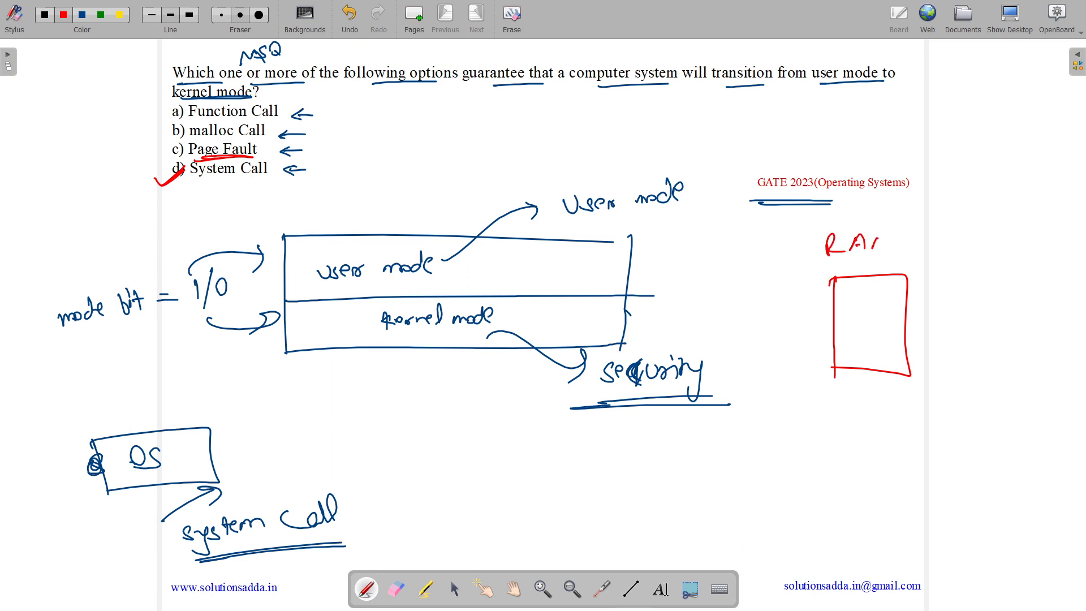
left_click_drag(953, 169, 1012, 277)
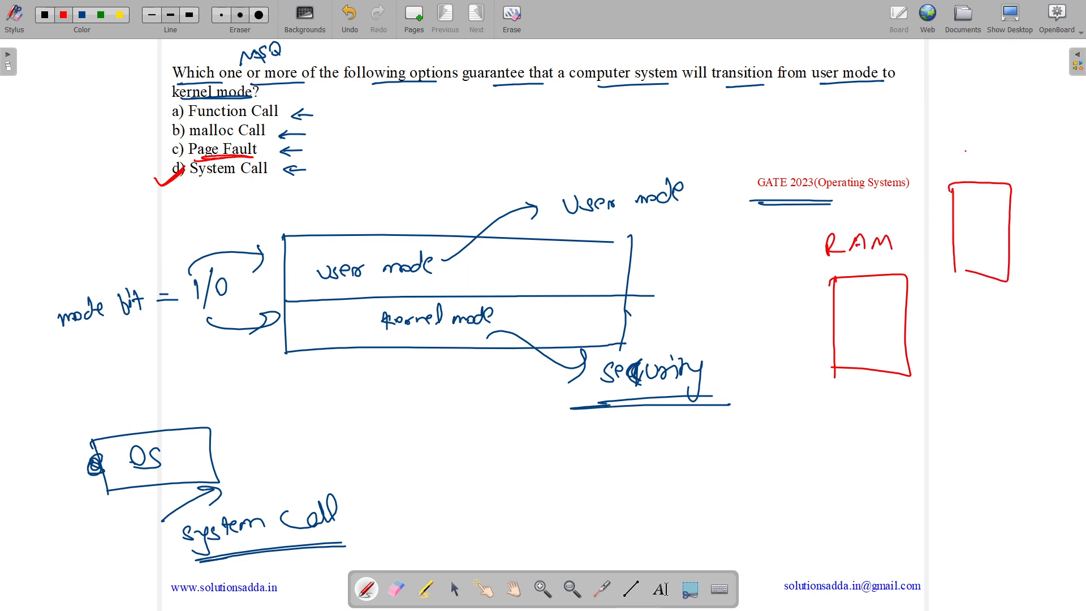
type("P1")
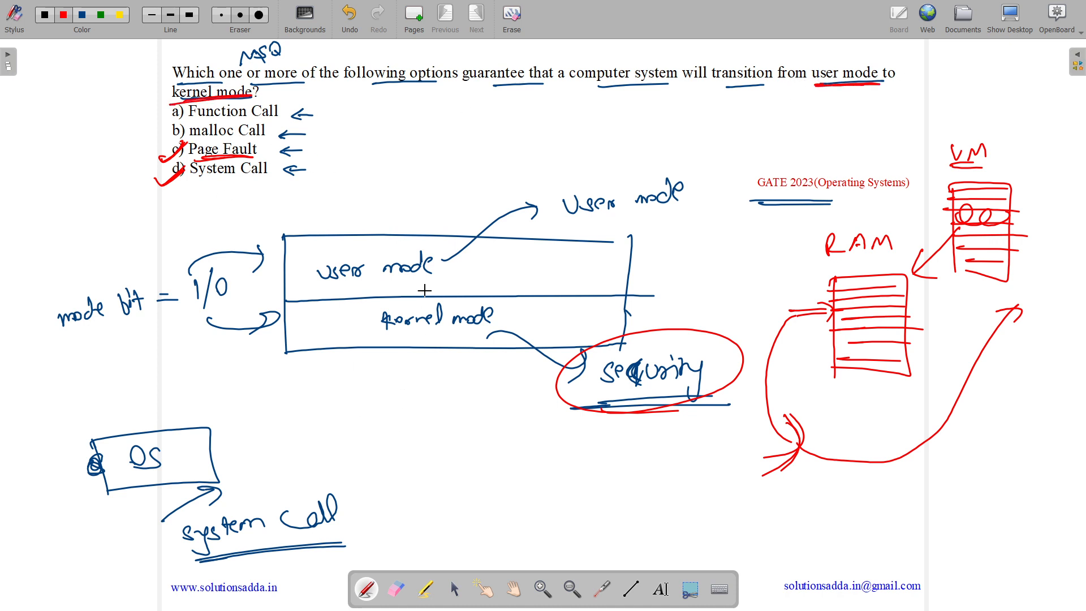
- Arrow from malloc to 'dynamic memory allocation' with a small memory block sketched below
left_click_drag(329, 133, 360, 123)
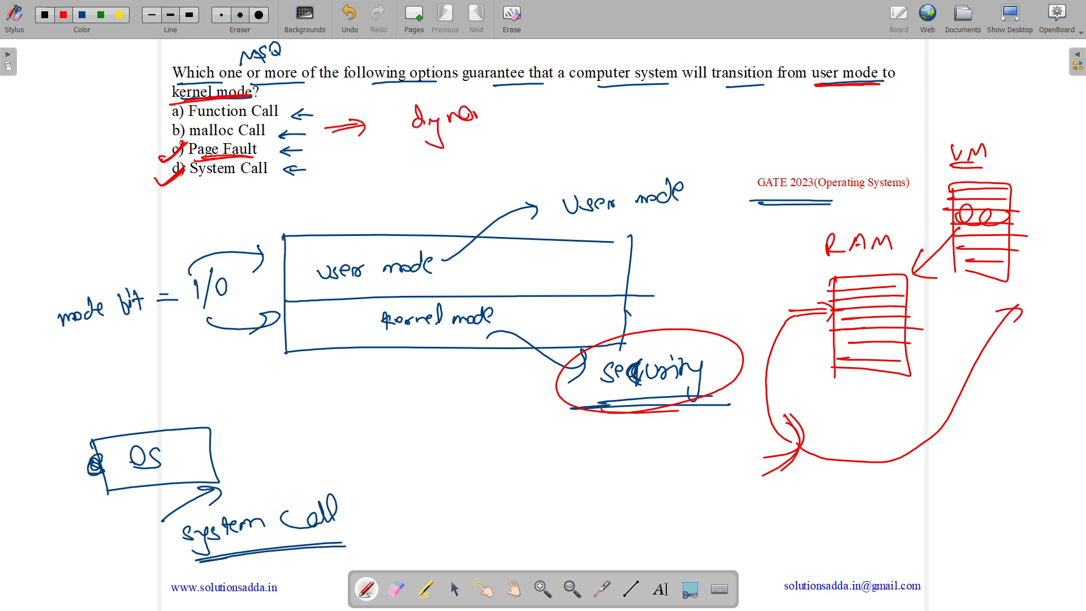
left_click_drag(450, 118, 561, 111)
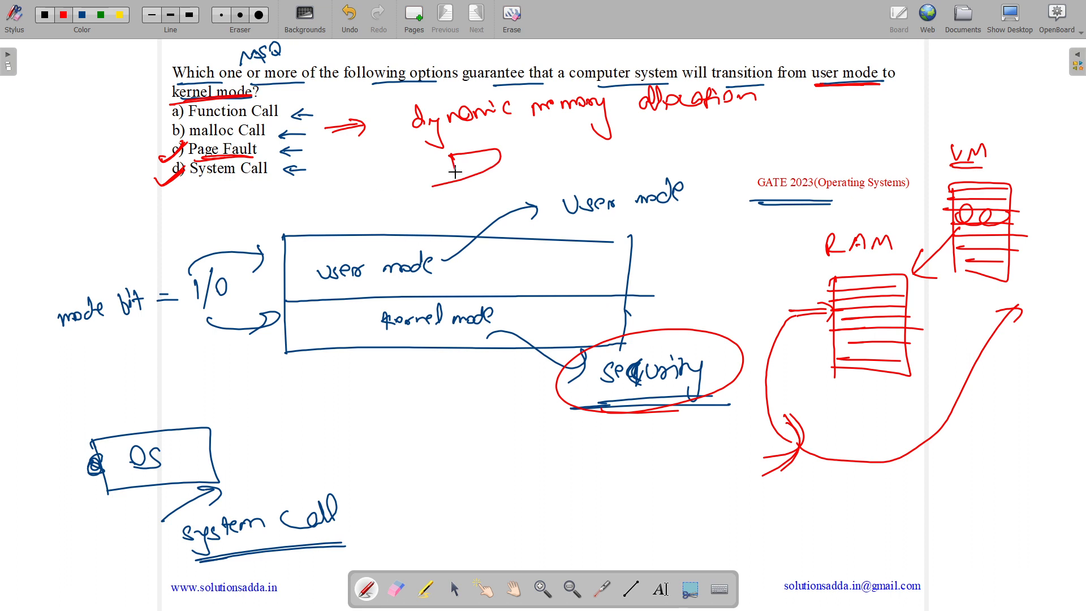
left_click_drag(447, 166, 506, 145)
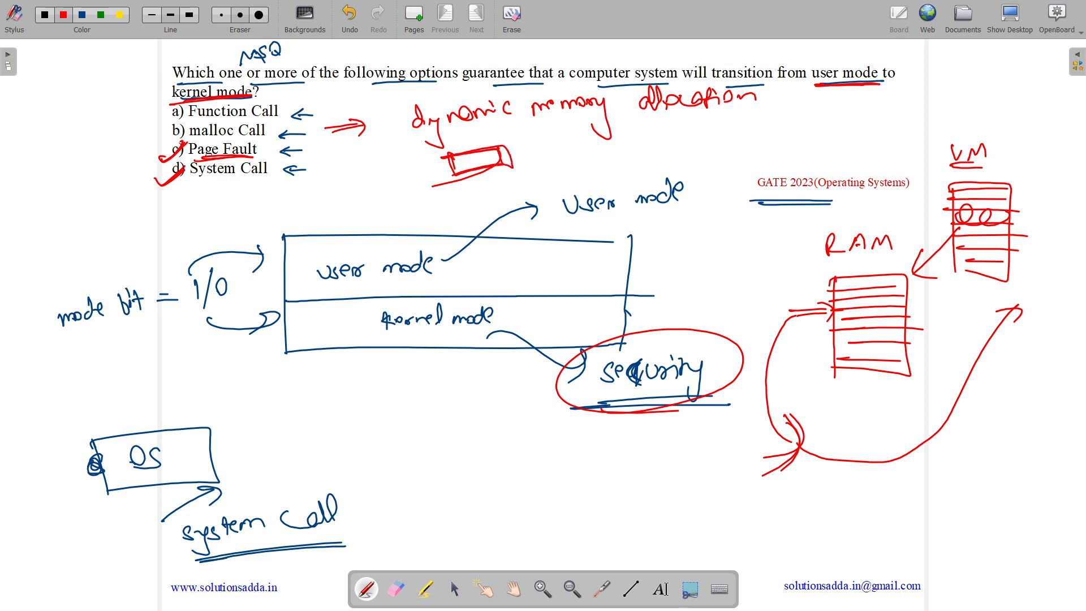